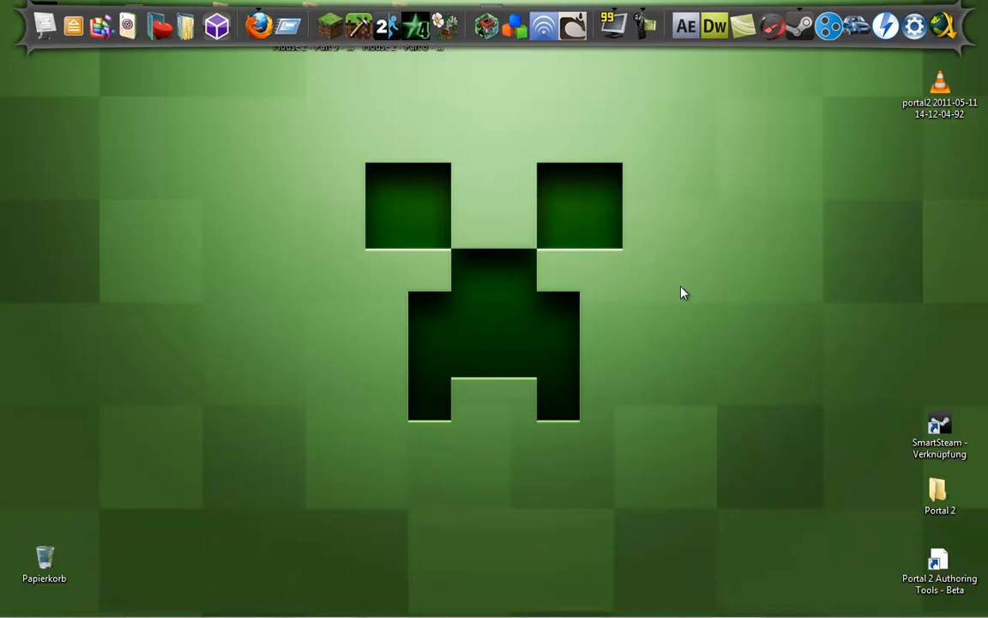
pyautogui.moveTo(501, 133)
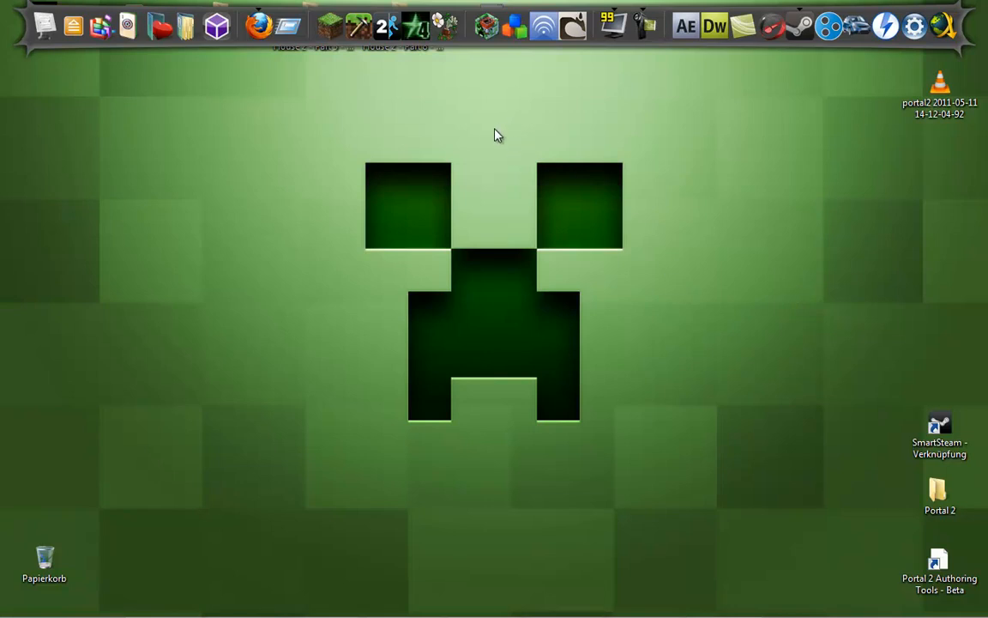
pyautogui.moveTo(507, 76)
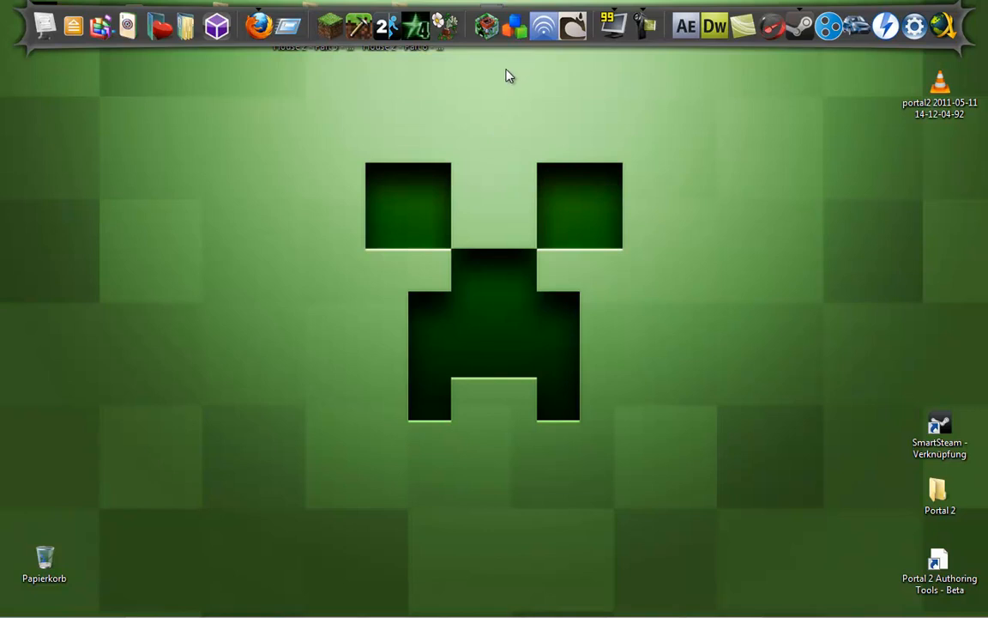
pyautogui.moveTo(546, 132)
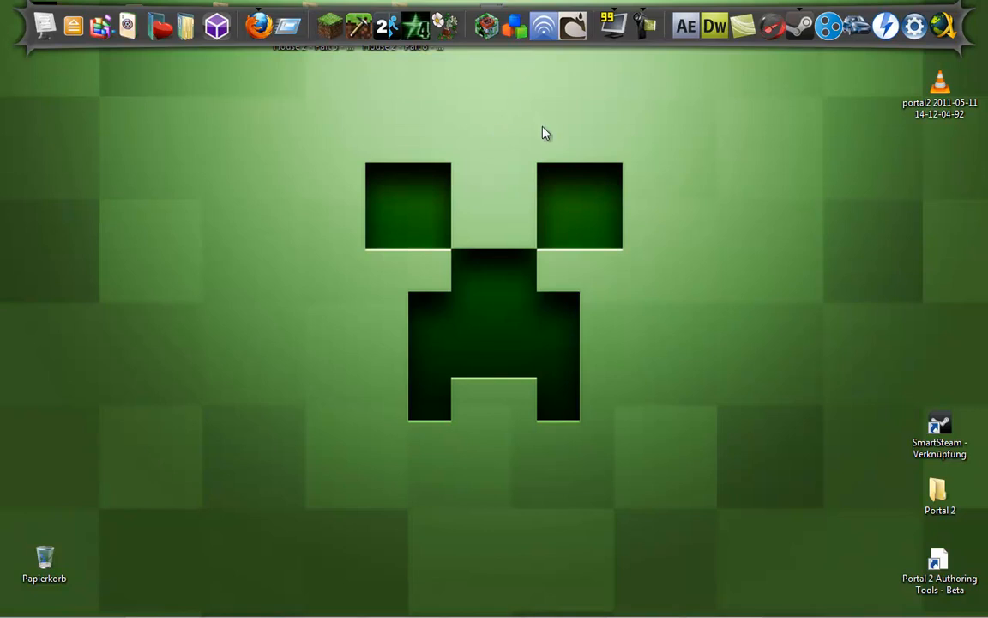
pyautogui.moveTo(553, 120)
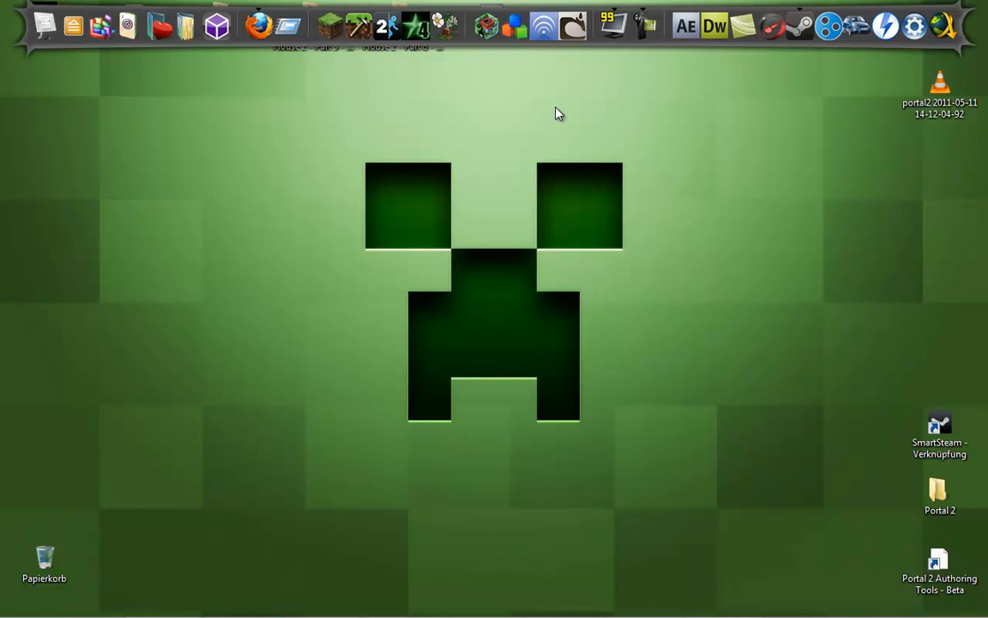
pyautogui.moveTo(489, 58)
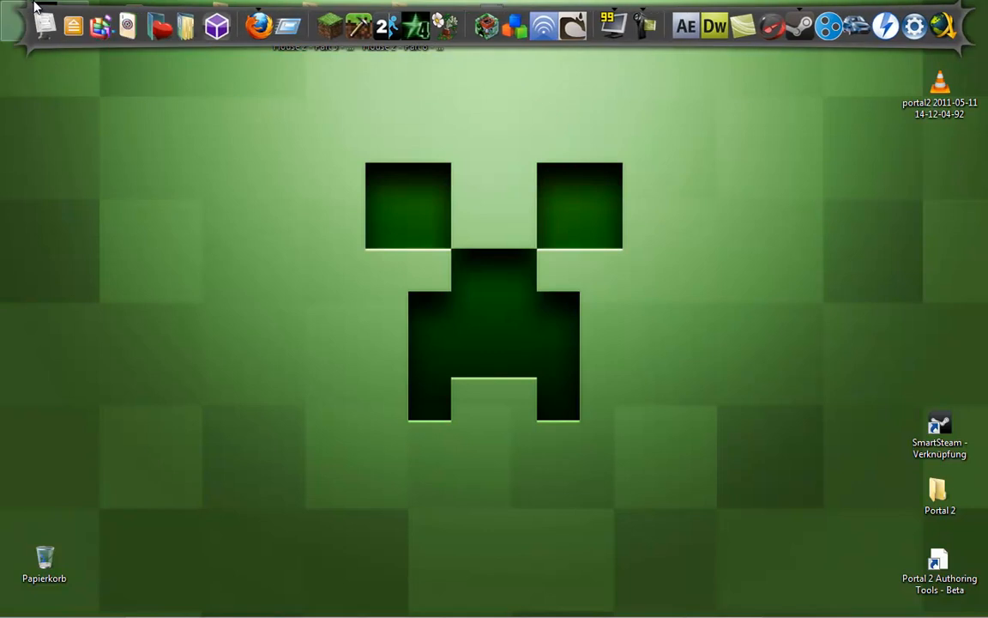
pyautogui.moveTo(38, 38)
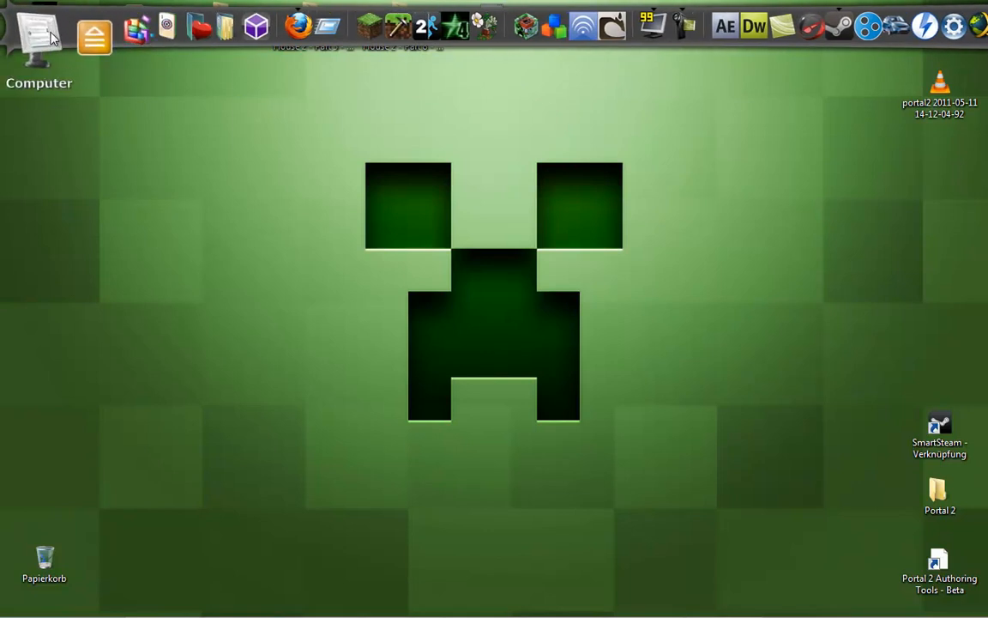
# Step: Navigate from the Computer overview into BOOT (C:) and on into Program Files
pyautogui.doubleClick(37, 42)
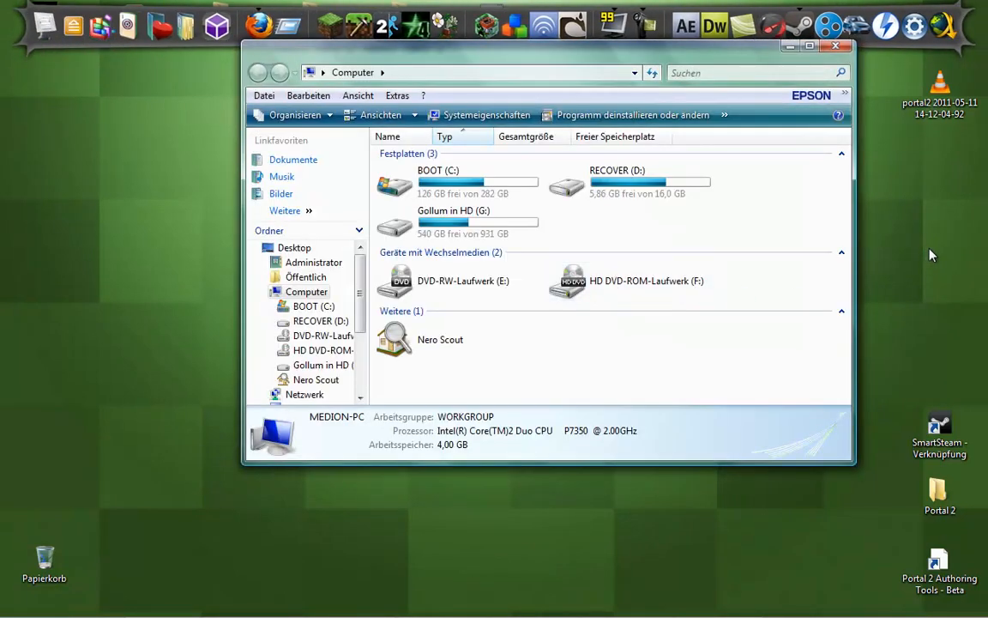
pyautogui.moveTo(549, 72); pyautogui.dragTo(569, 103)
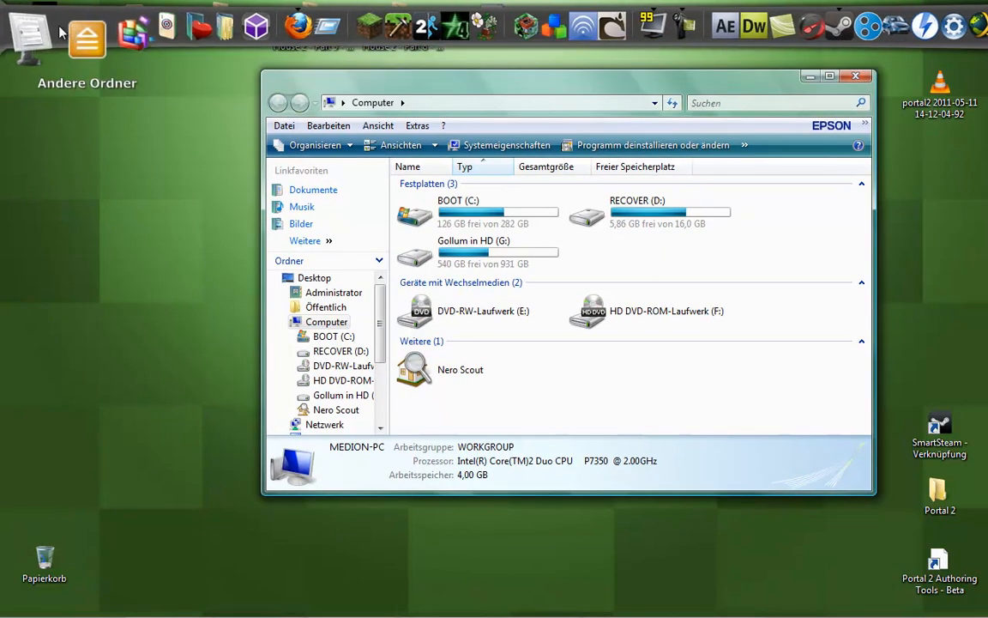
pyautogui.doubleClick(458, 209)
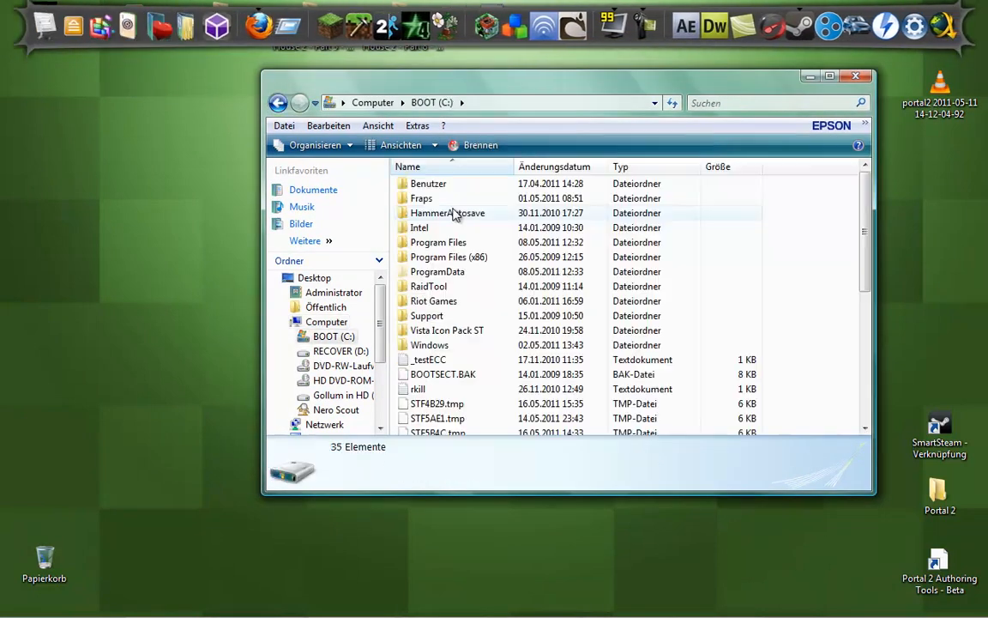
pyautogui.doubleClick(437, 242)
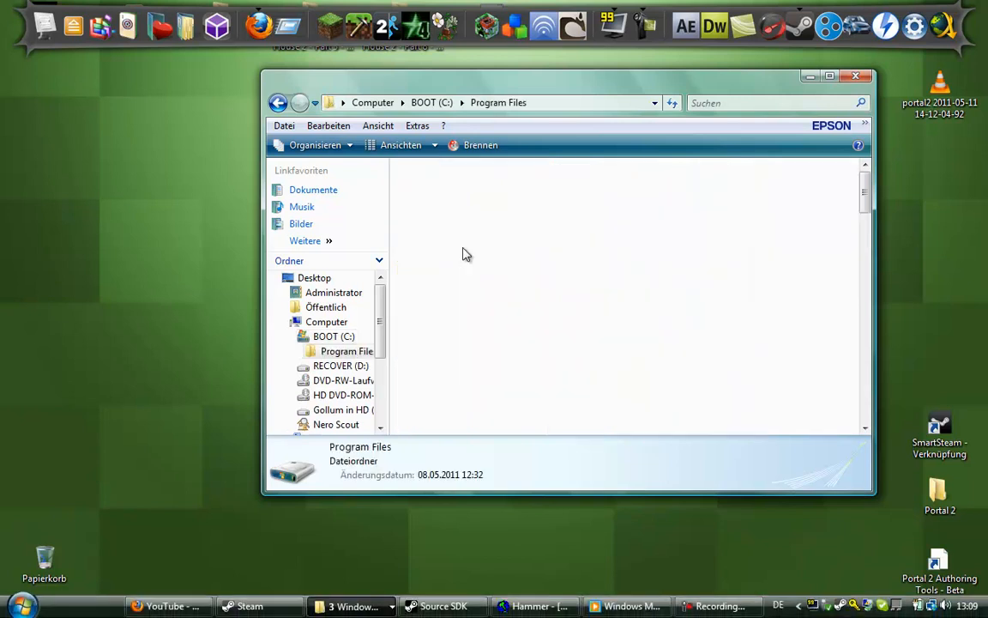
pyautogui.doubleClick(346, 350)
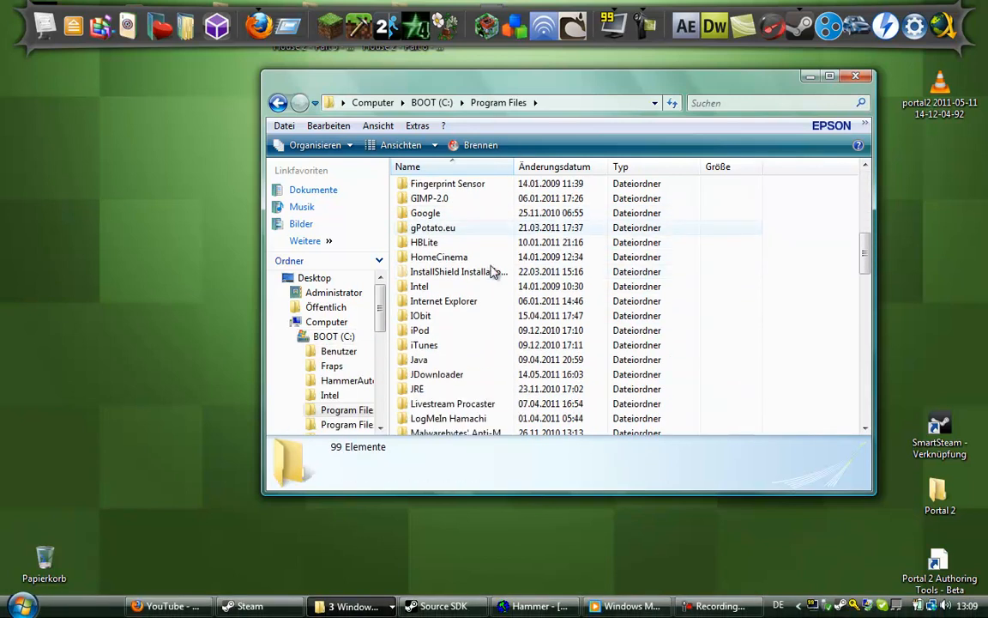
pyautogui.scroll(-3)
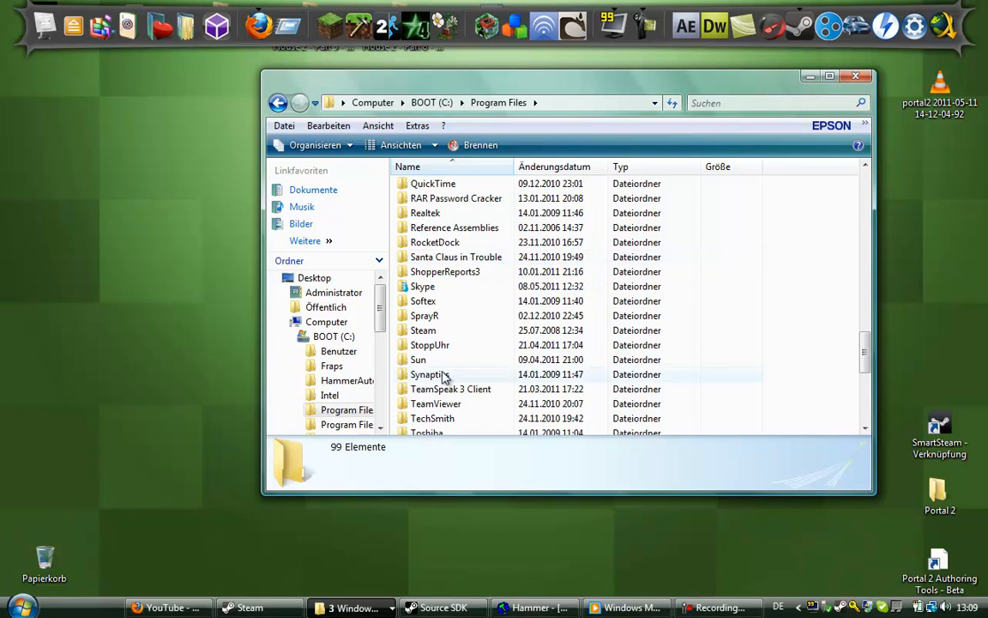
# Step: Drill through Steam, steamapps and common into the portal 2 game folder
pyautogui.doubleClick(422, 330)
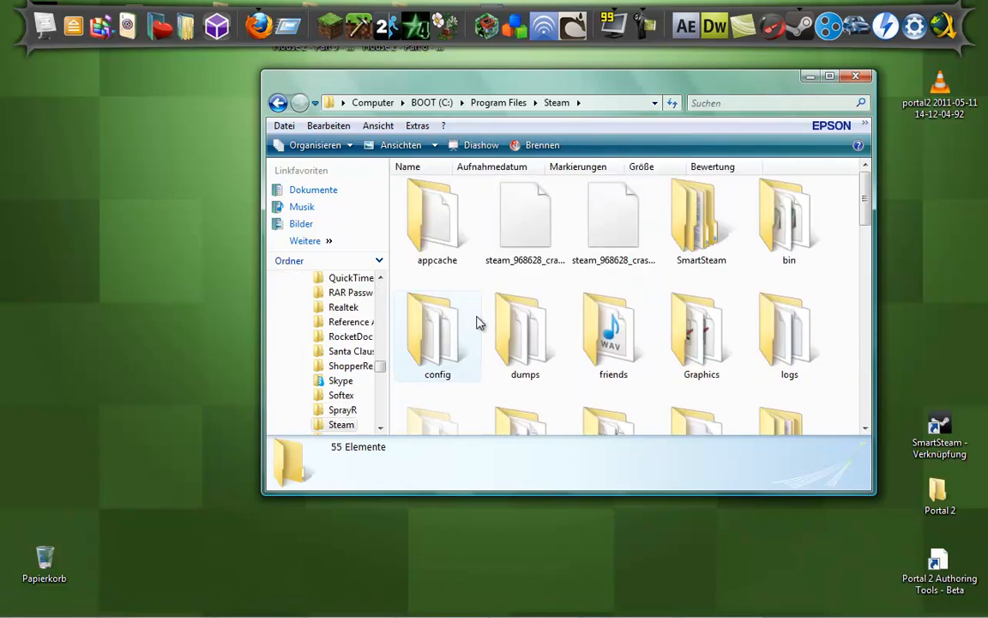
pyautogui.scroll(-3)
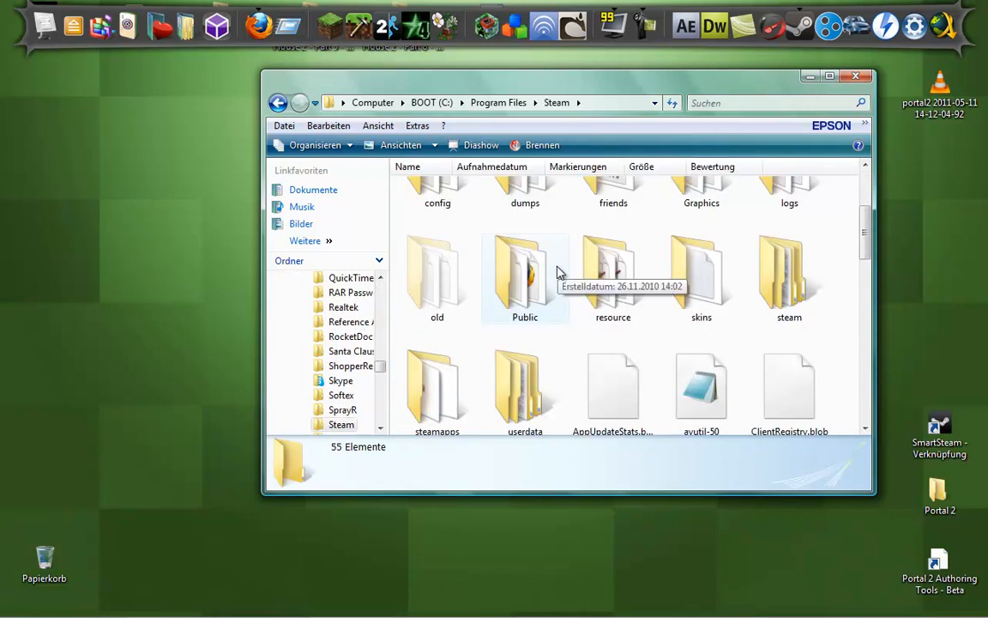
pyautogui.doubleClick(436, 391)
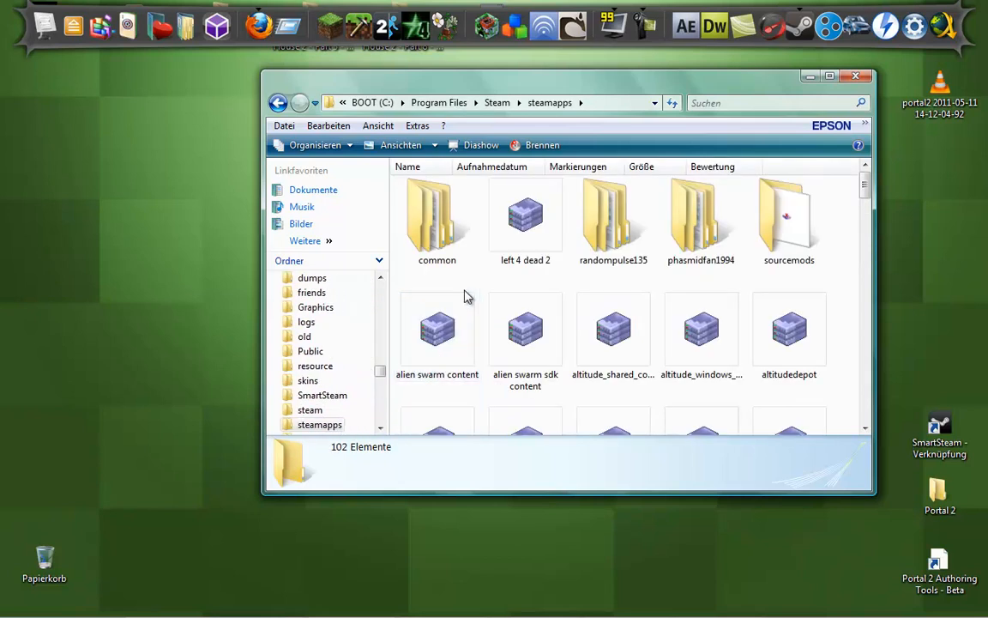
pyautogui.doubleClick(435, 219)
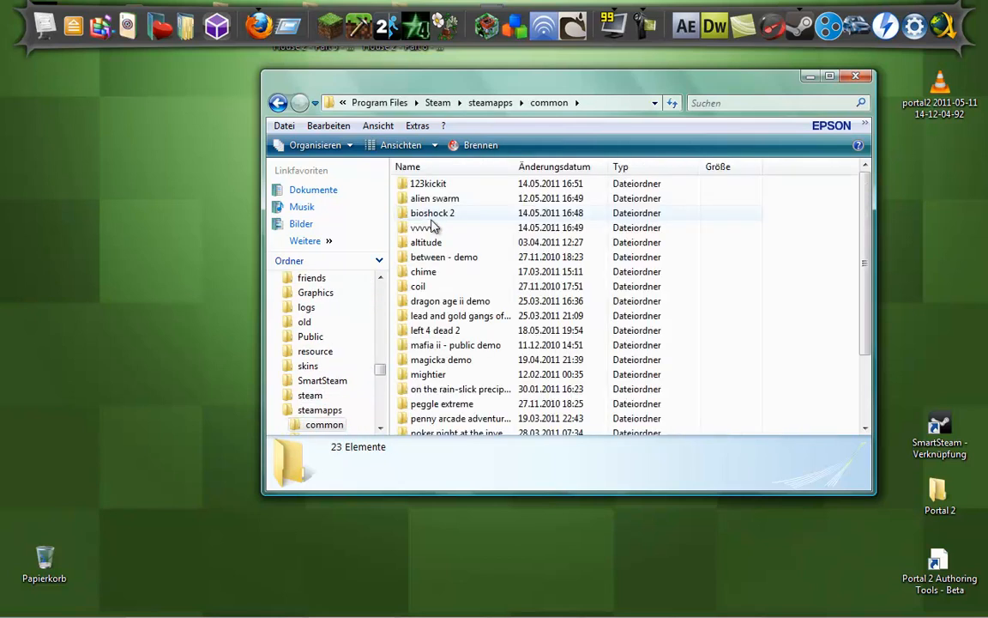
pyautogui.scroll(-3)
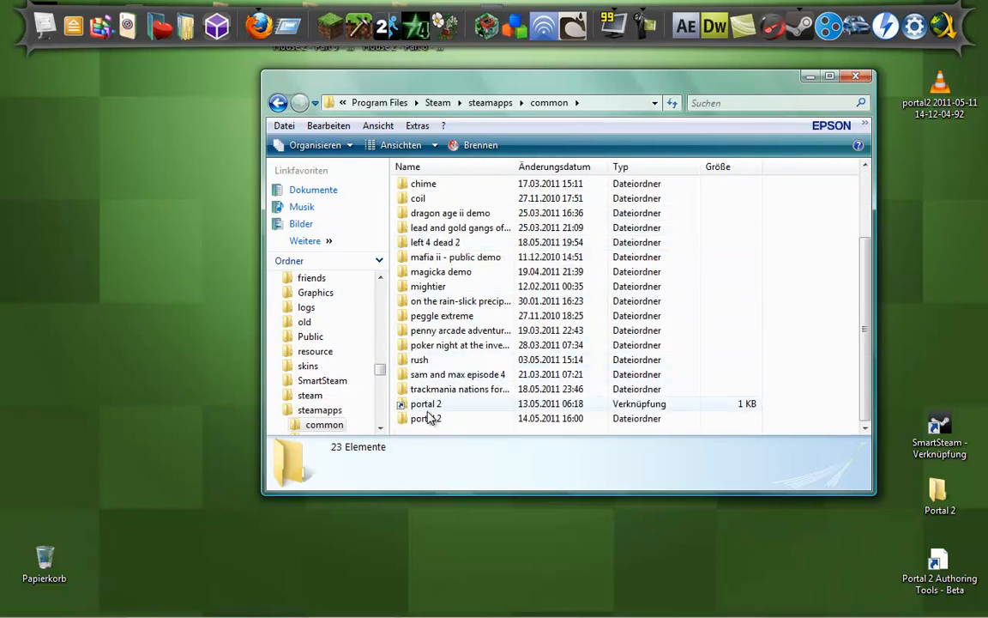
pyautogui.doubleClick(426, 404)
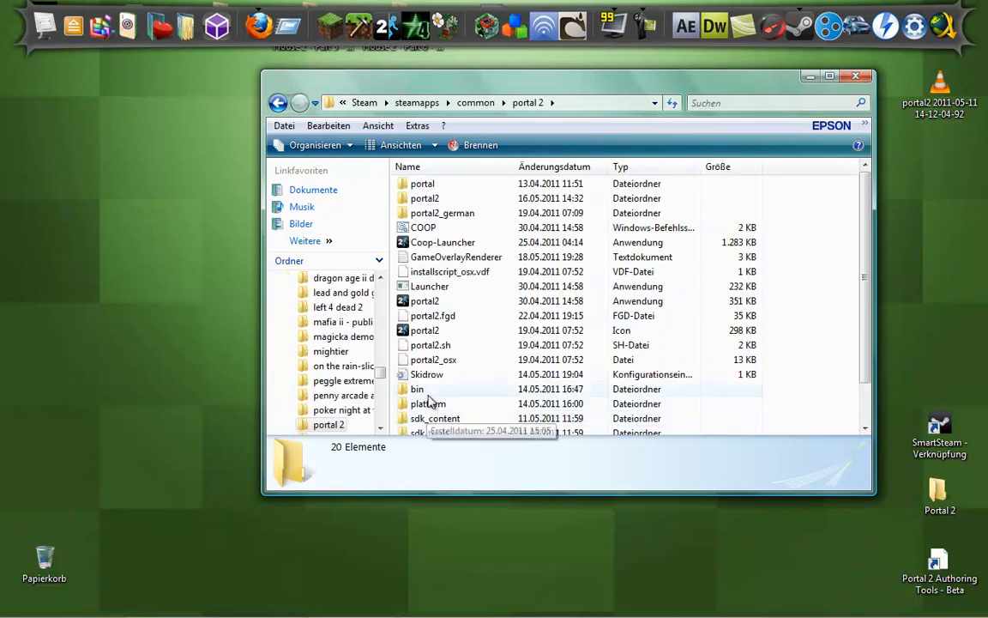
pyautogui.moveTo(436, 199)
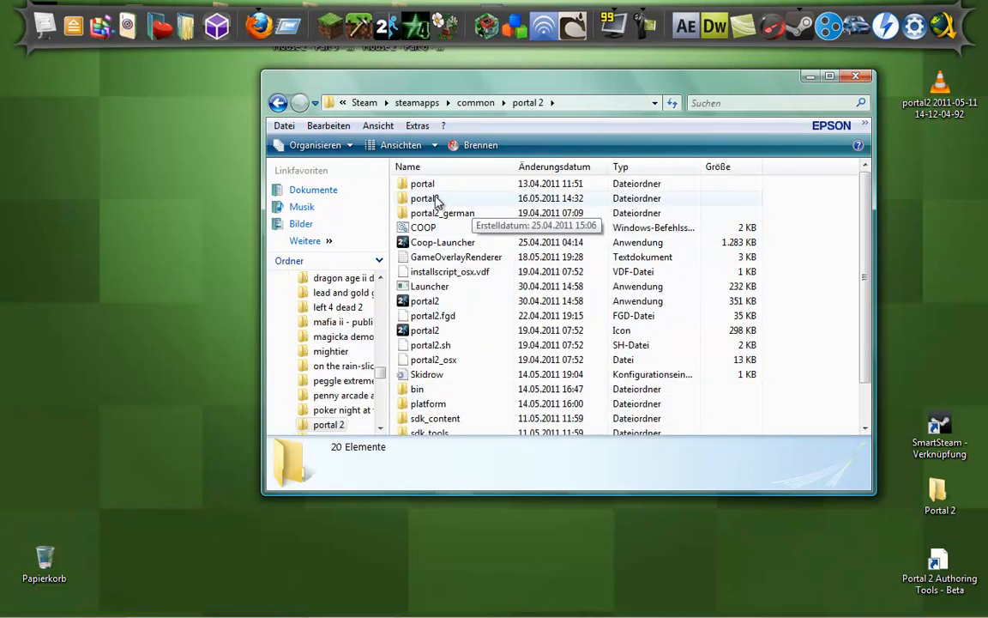
pyautogui.moveTo(438, 204)
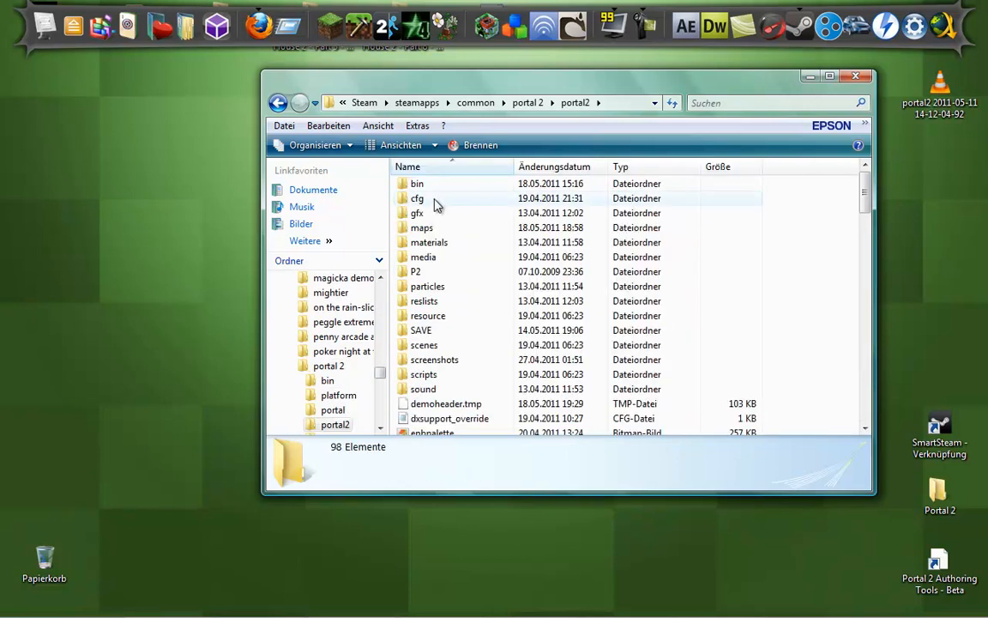
# Step: Locate pak01_dir.vpk at the bottom of portal2 and load it into GCFScape
pyautogui.scroll(-3)
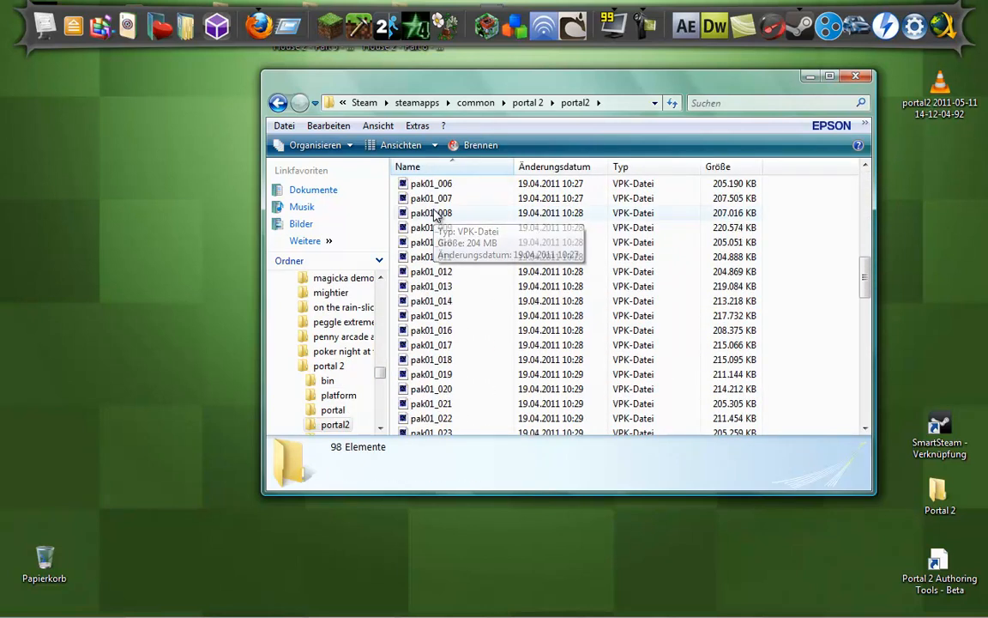
pyautogui.scroll(-3)
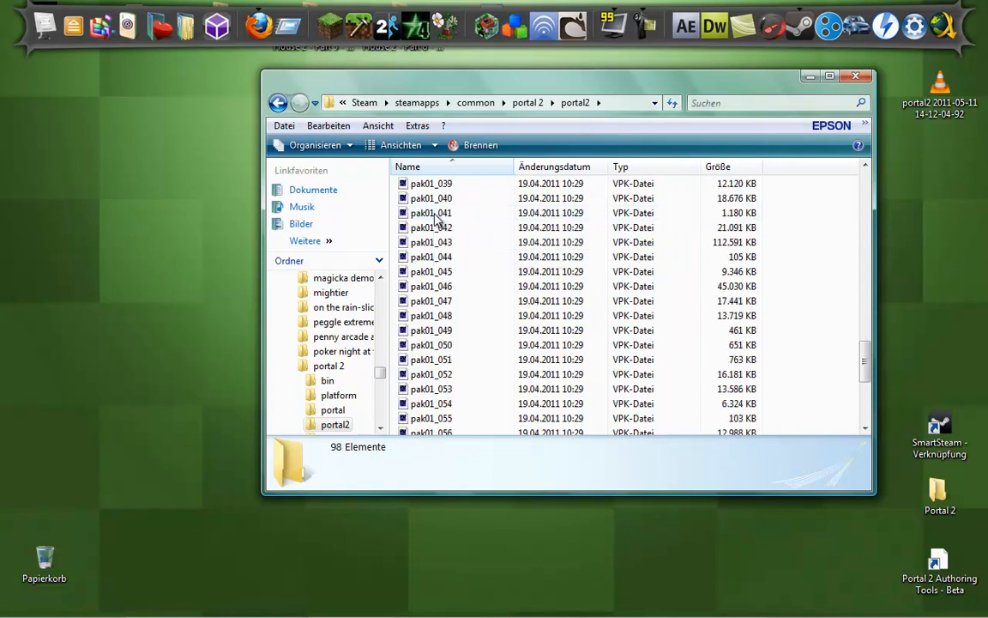
pyautogui.scroll(-3)
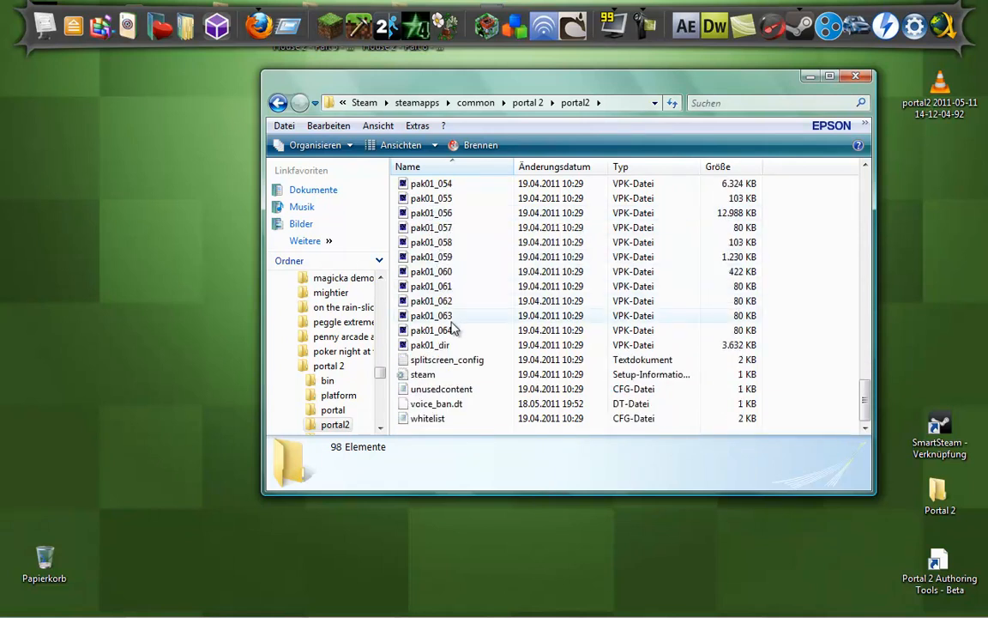
pyautogui.click(432, 343)
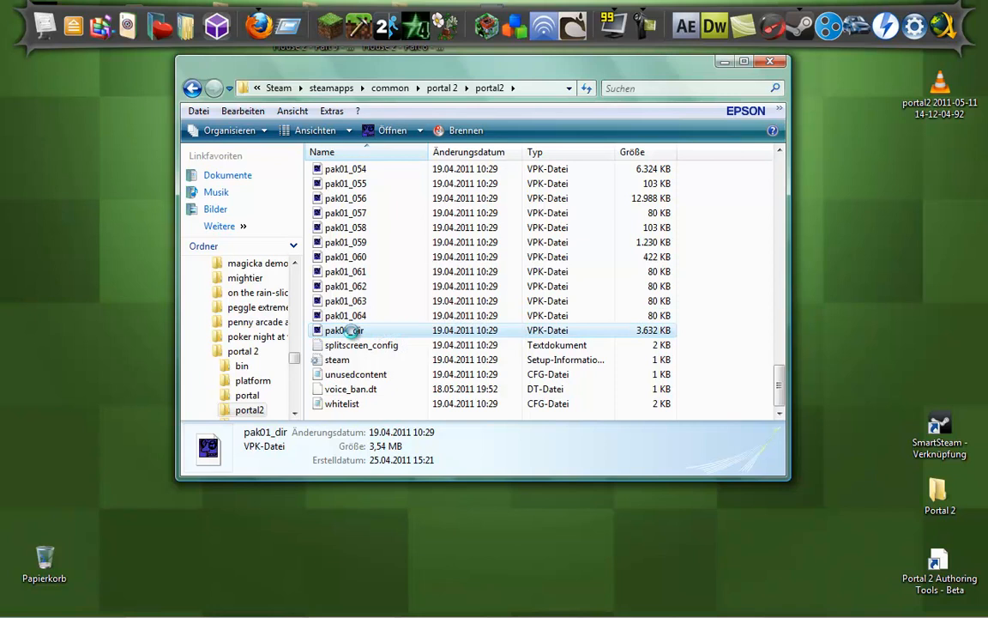
pyautogui.rightClick(343, 329)
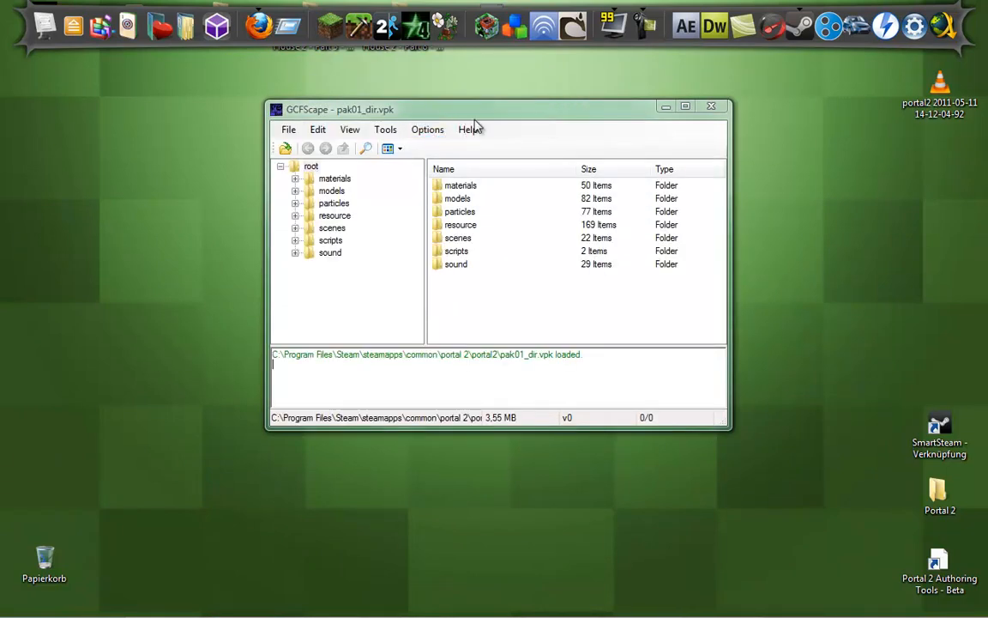
# Step: Browse the sound folder of pak01_dir.vpk with its alarms, ambient and commentary subfolders
pyautogui.click(329, 252)
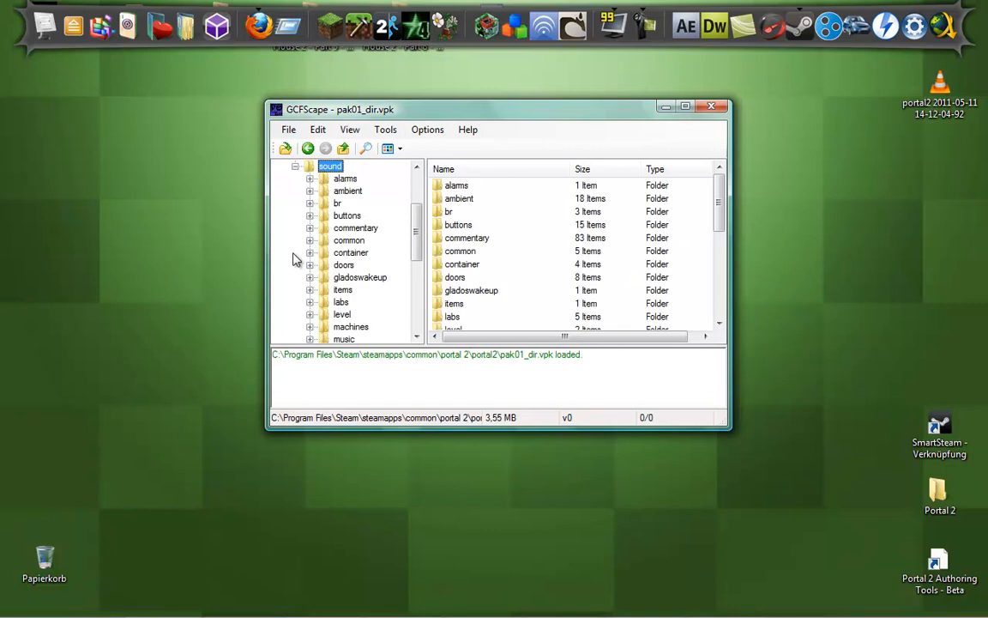
pyautogui.scroll(-3)
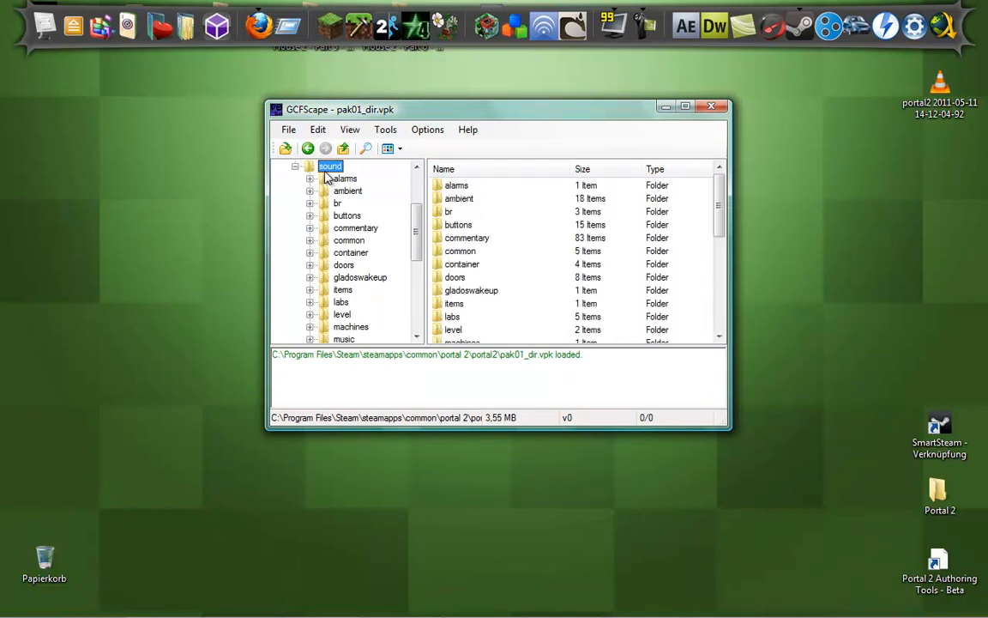
# Step: Start extracting the sound folder, bringing up the destination folder picker
pyautogui.rightClick(330, 165)
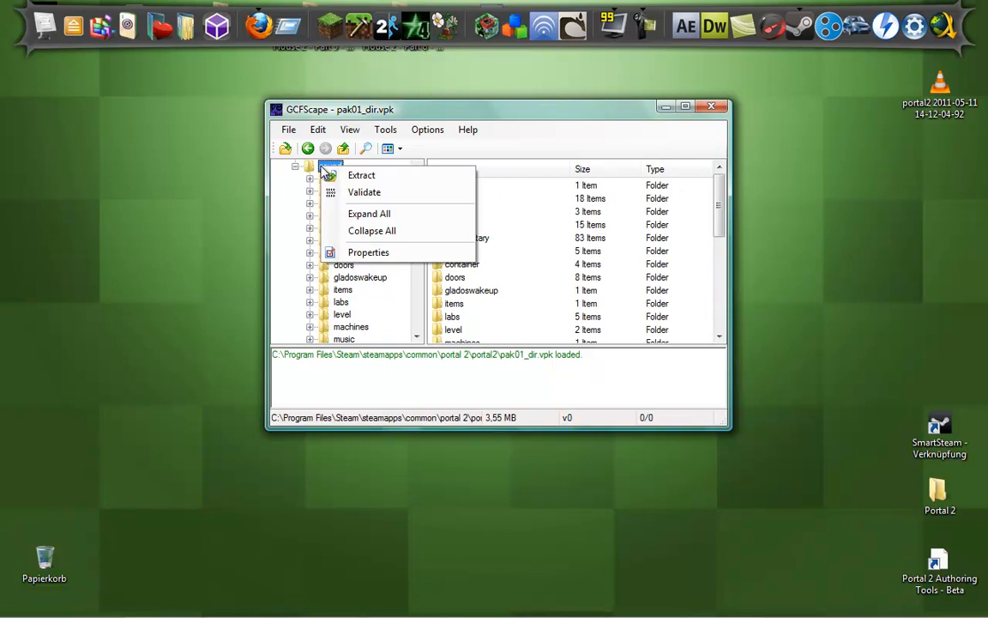
pyautogui.click(360, 175)
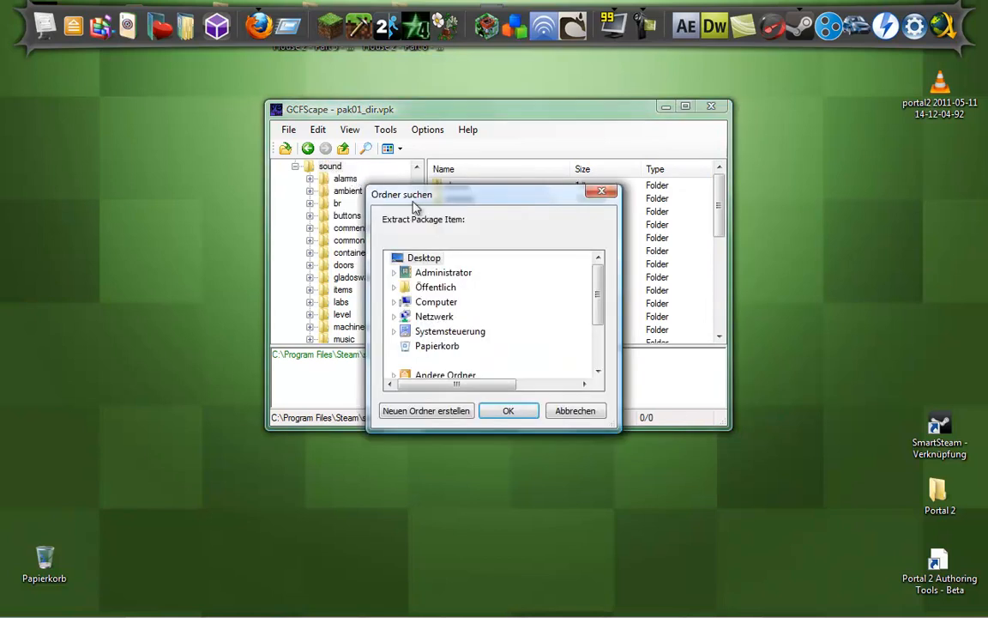
pyautogui.moveTo(453, 248)
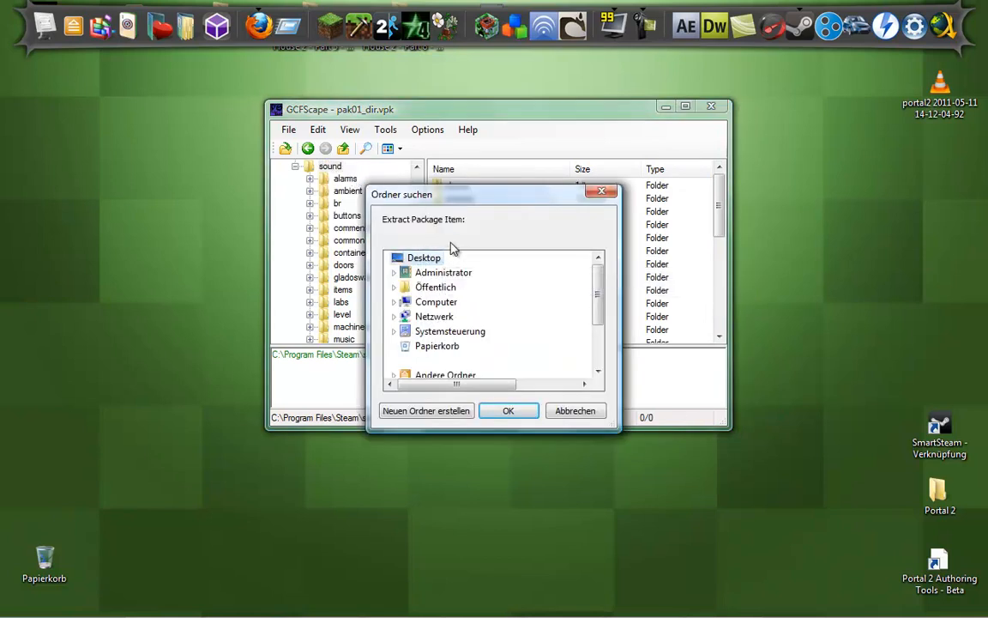
pyautogui.moveTo(582, 216)
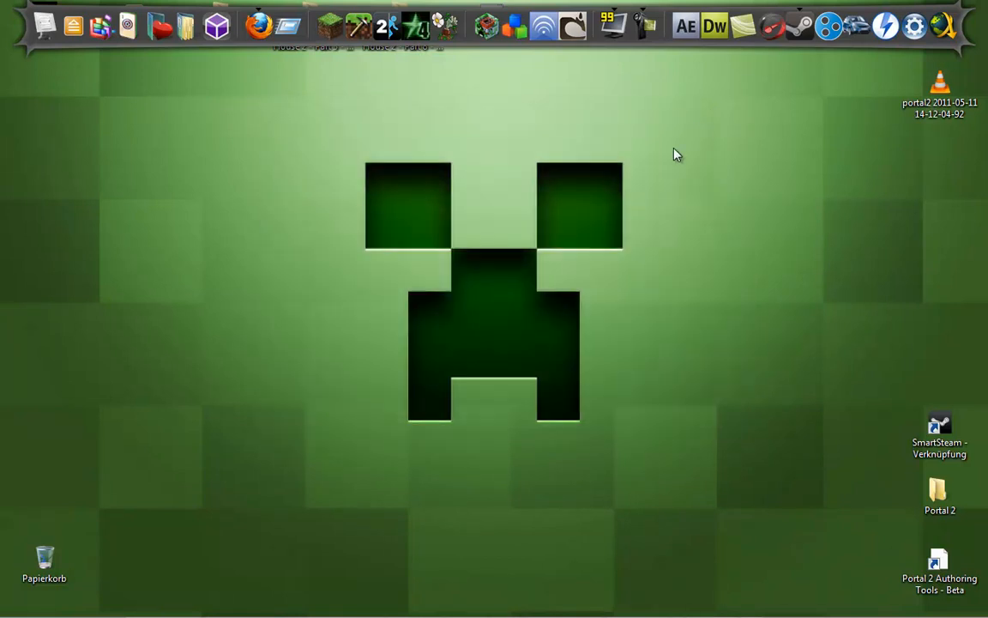
pyautogui.moveTo(367, 171)
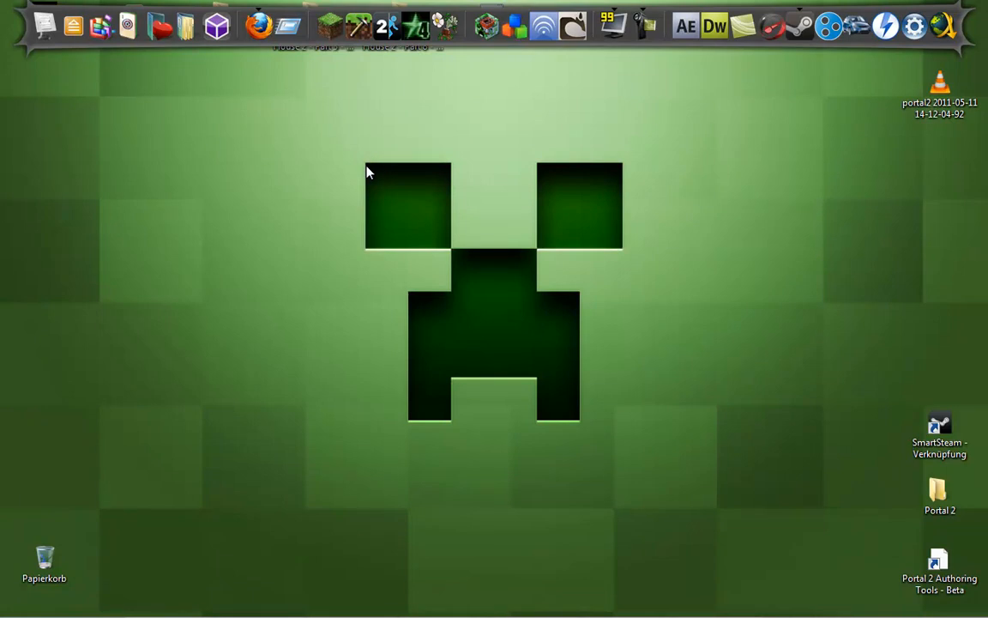